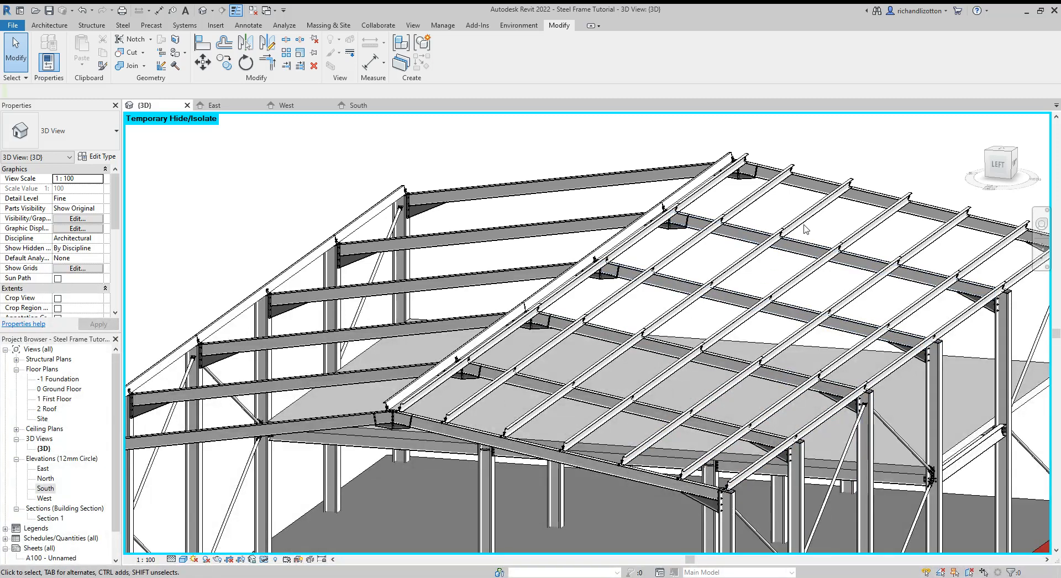
mouse_move(826, 183)
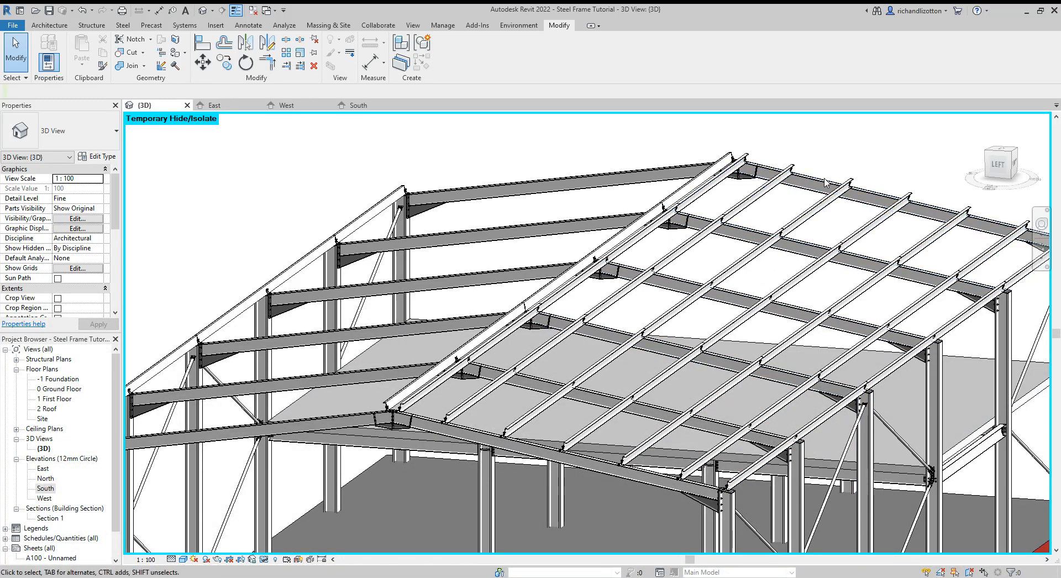
mouse_move(360, 251)
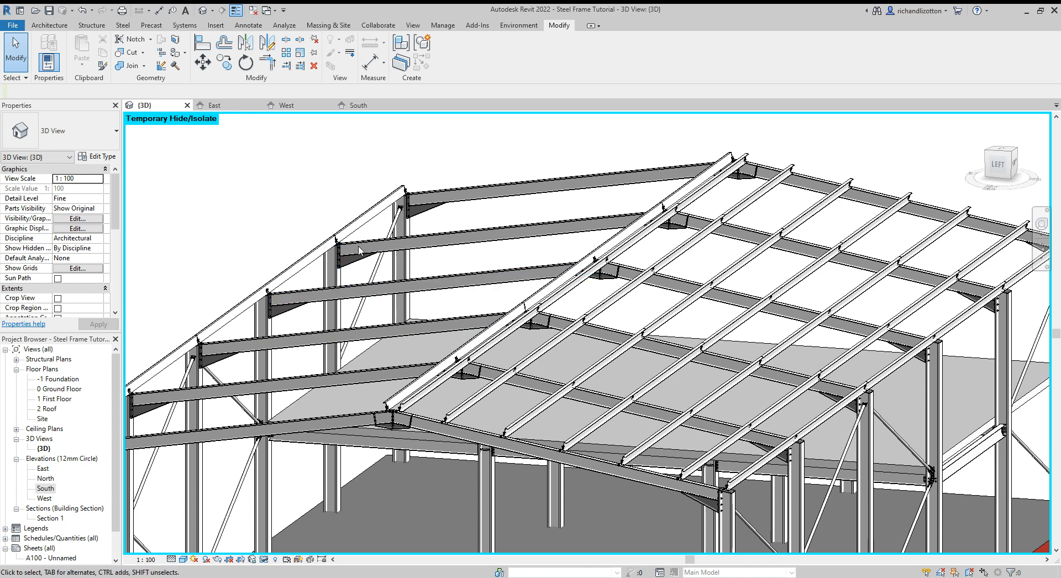
mouse_move(787, 466)
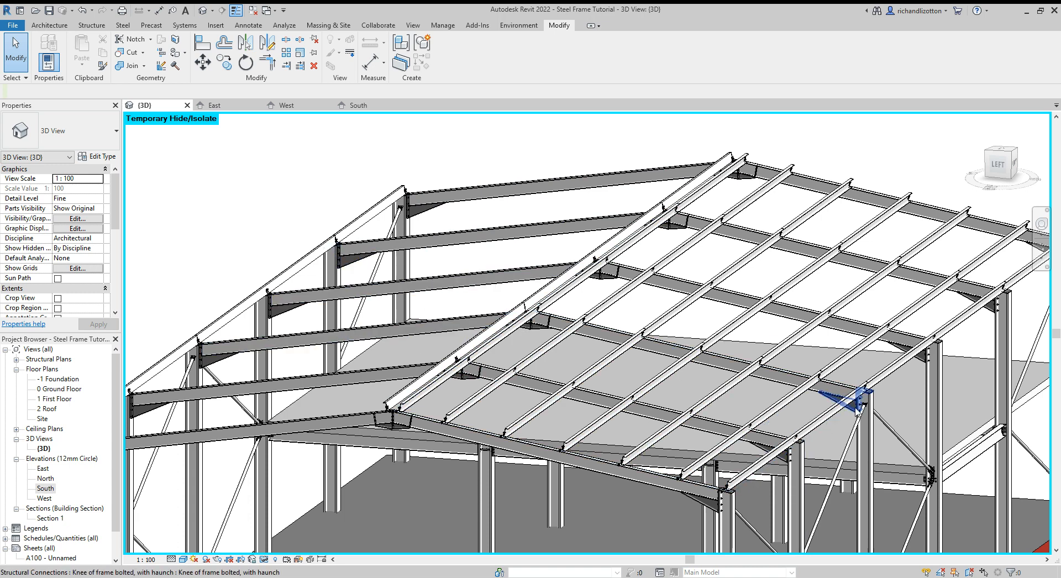
mouse_move(832, 433)
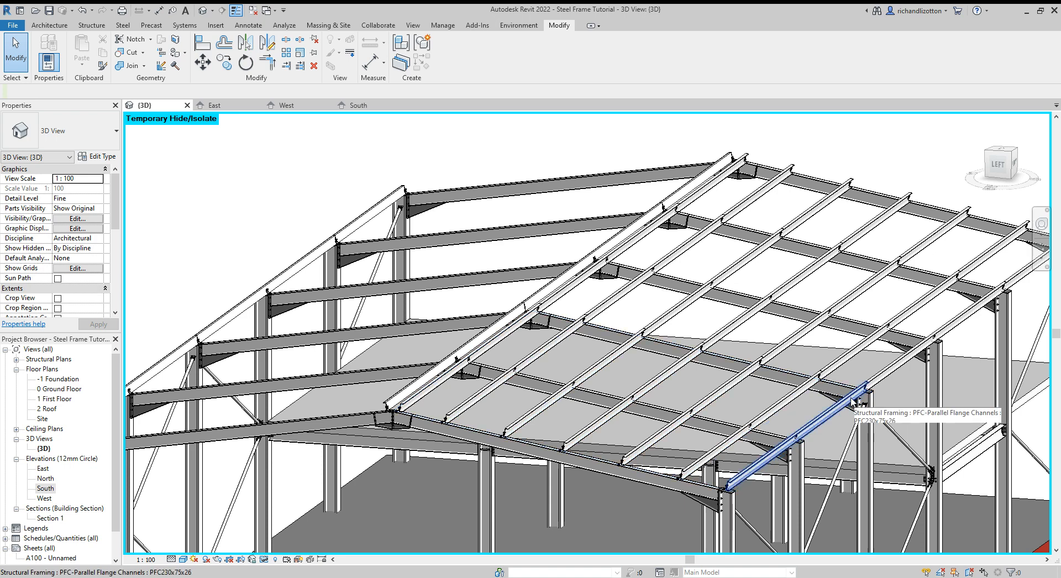
mouse_move(814, 434)
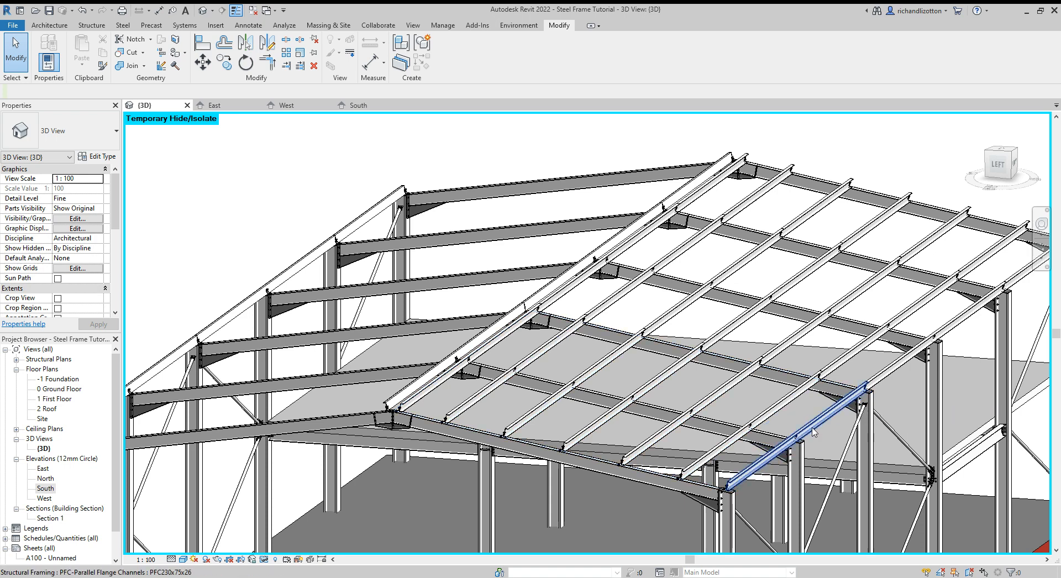
Step: Select all 18 purlins on the right-hand roof slope as one set
left_click(392, 425)
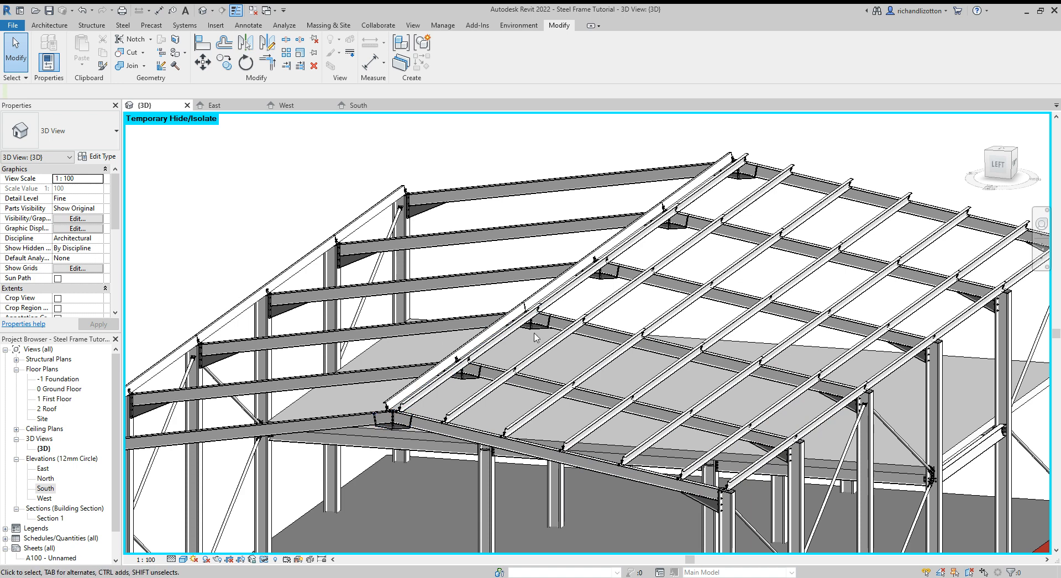
mouse_move(685, 275)
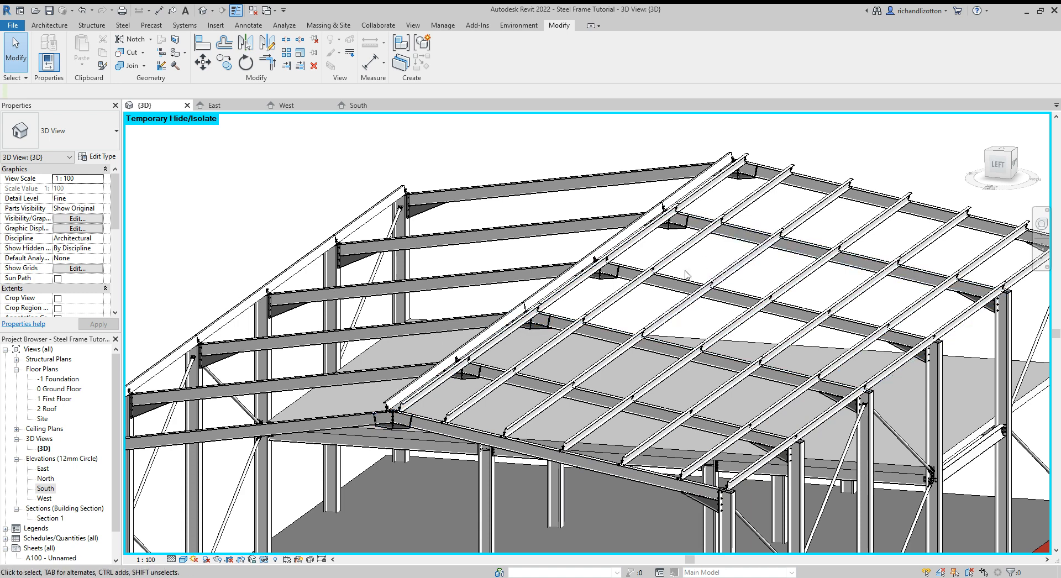
mouse_move(615, 386)
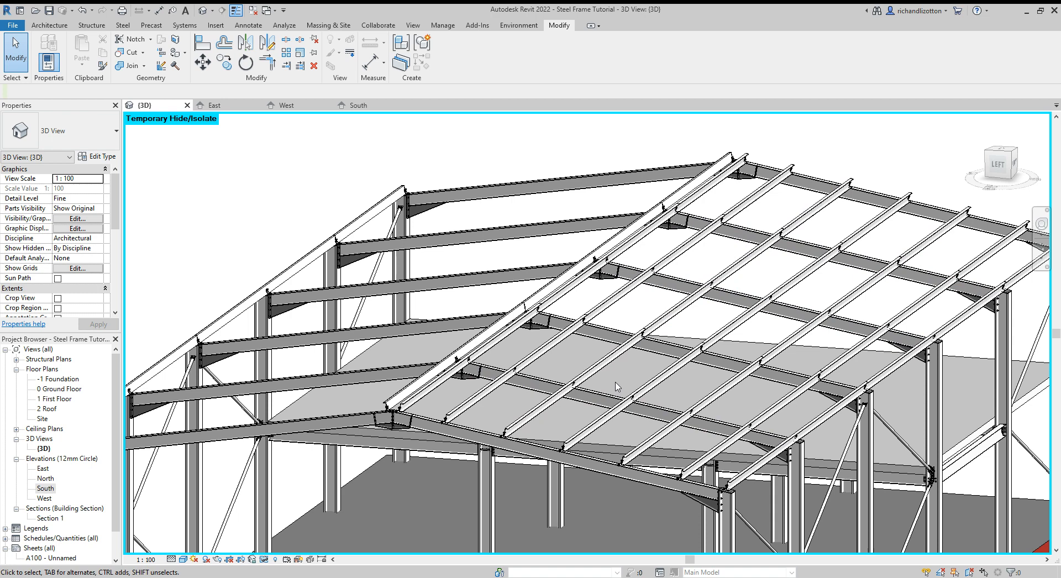
left_click(757, 422)
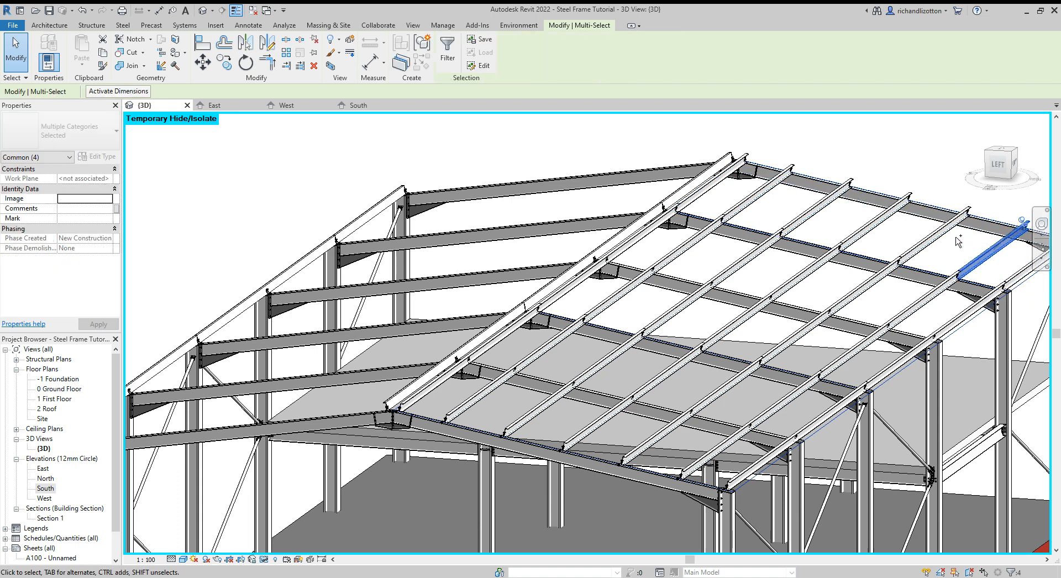
left_click(876, 227)
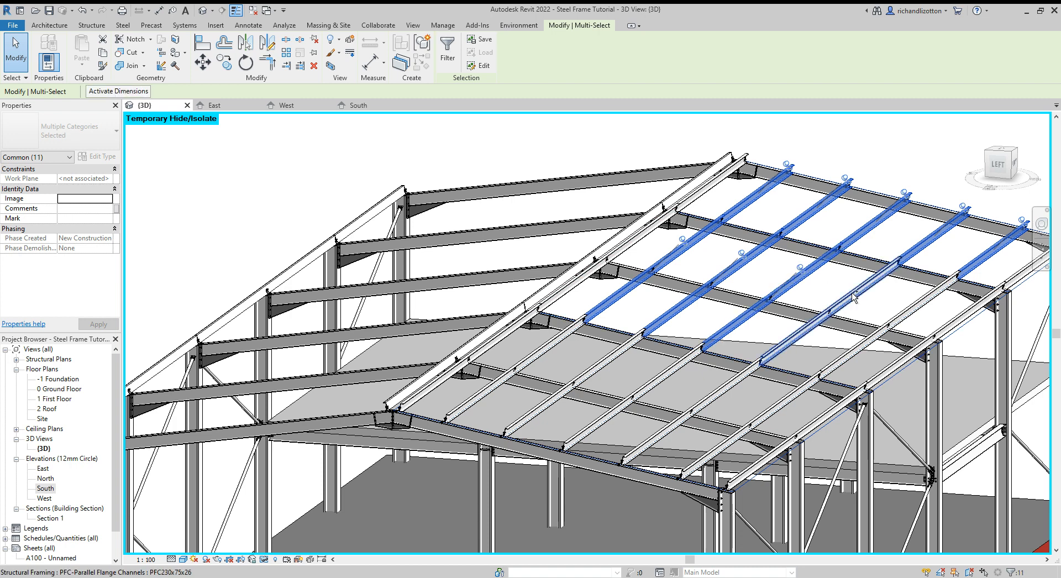
left_click(789, 403)
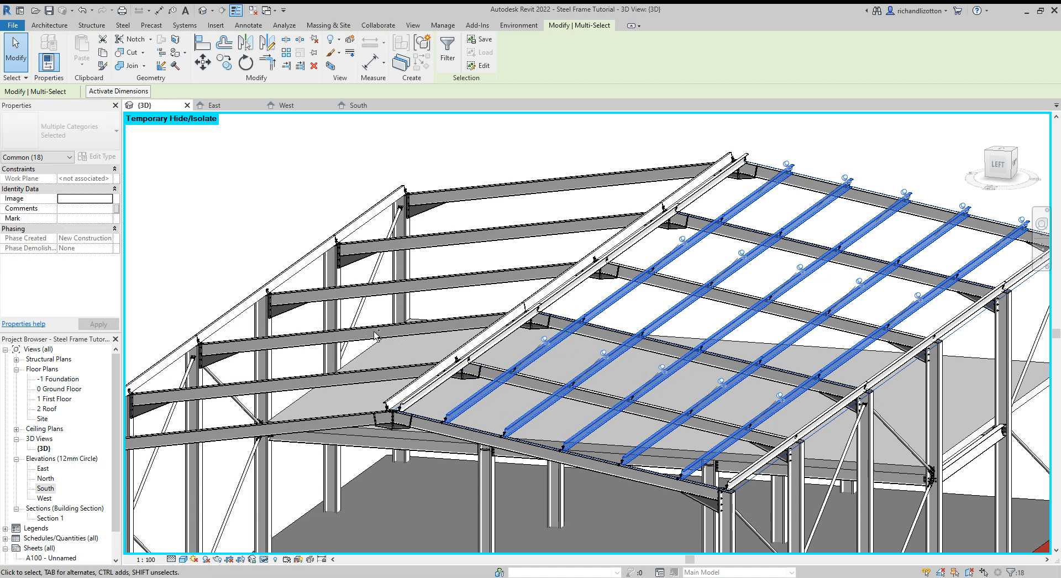
mouse_move(319, 138)
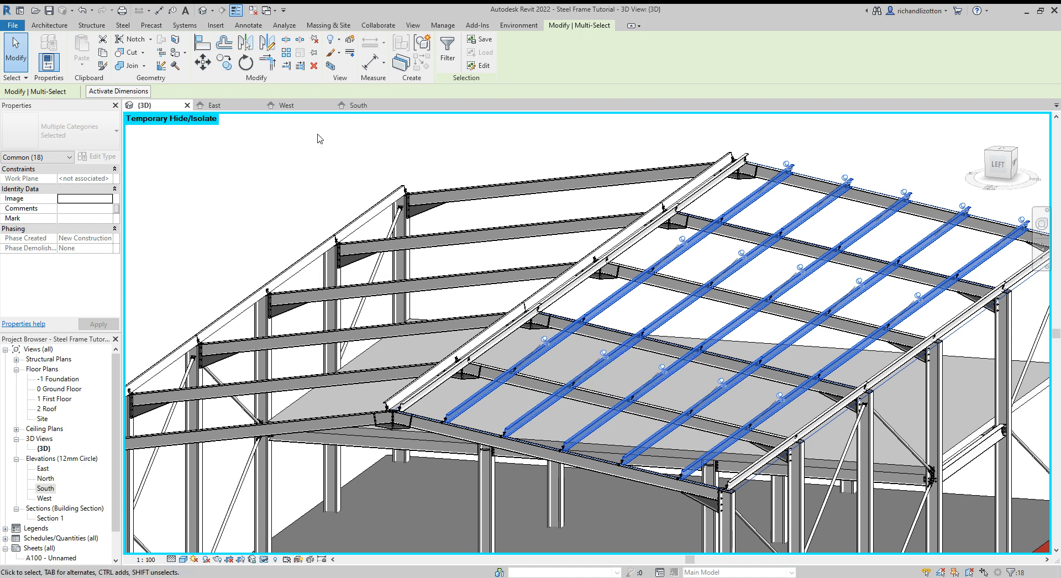
Step: Switch to the West elevation to view the selected purlins along the rafter
left_click(286, 105)
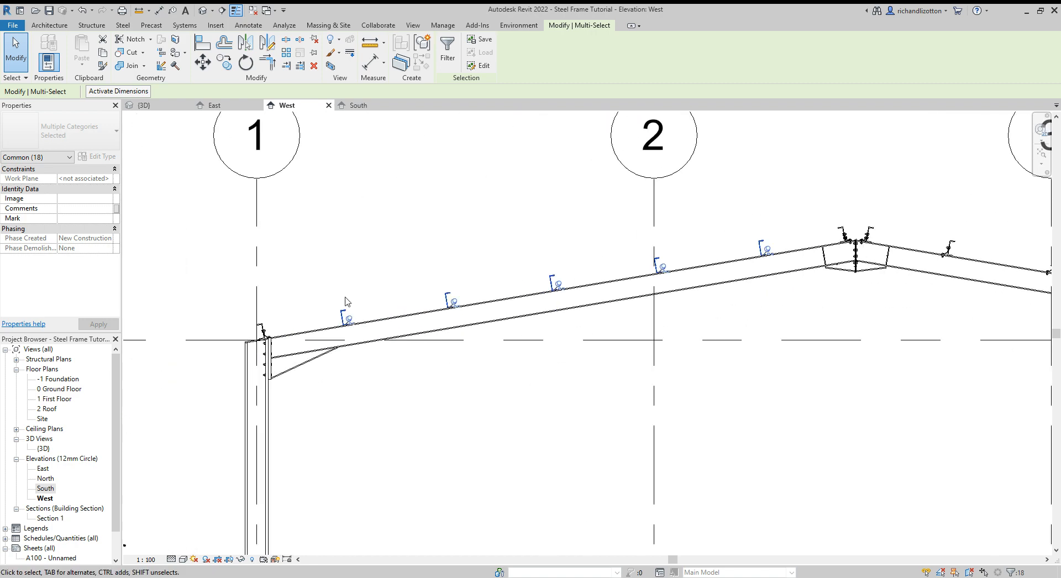
mouse_move(403, 309)
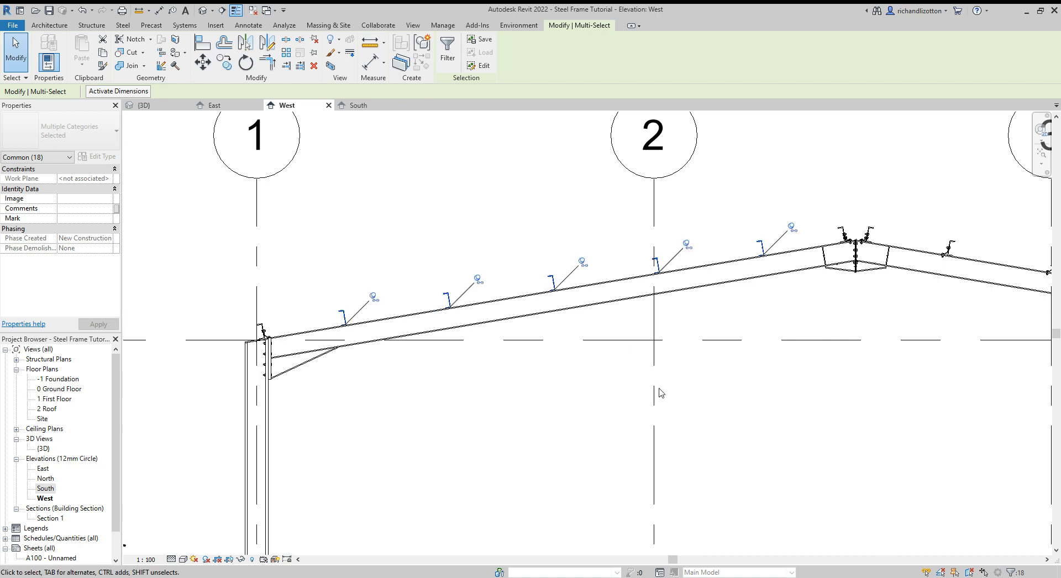
mouse_move(367, 323)
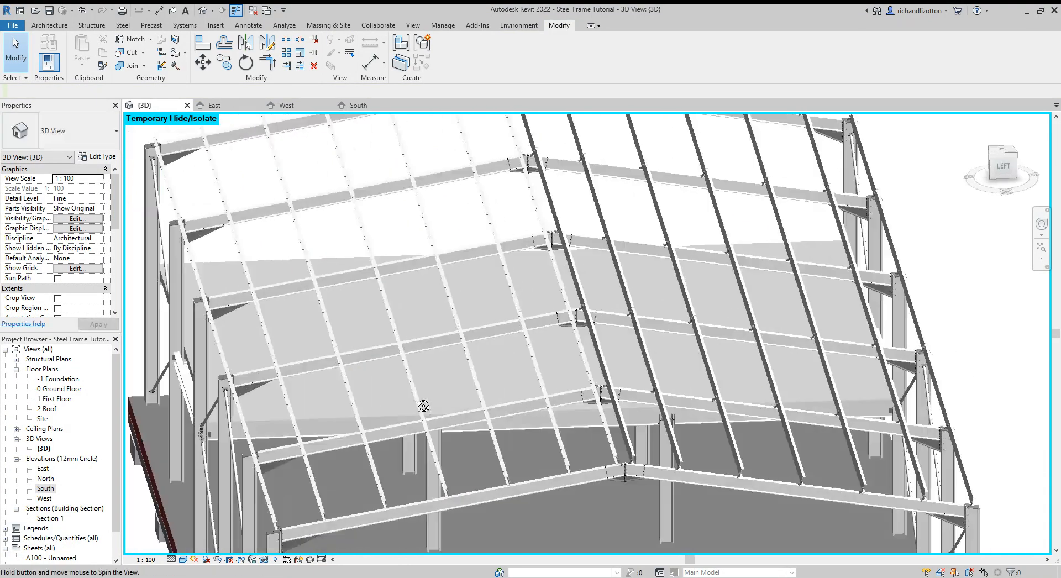
Step: Orbit the 3D model to inspect purlins on both roof slopes
left_click_drag(423, 406, 271, 359)
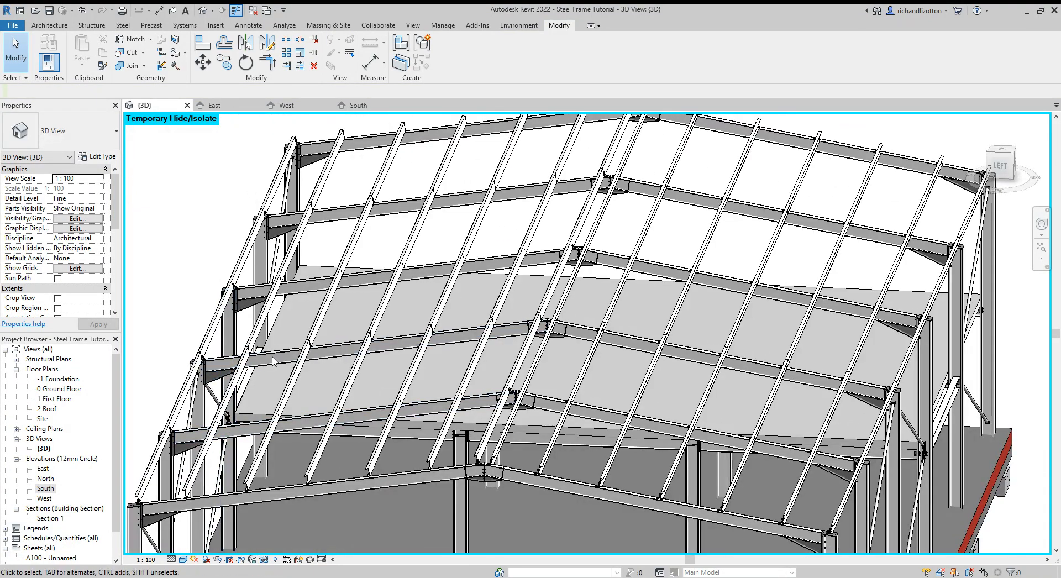
mouse_move(236, 438)
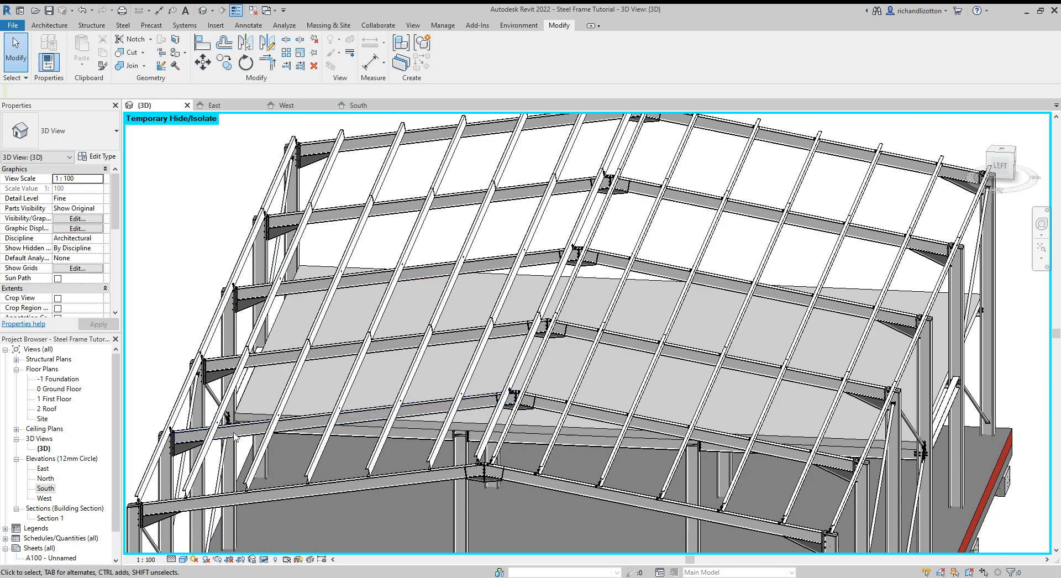
mouse_move(323, 236)
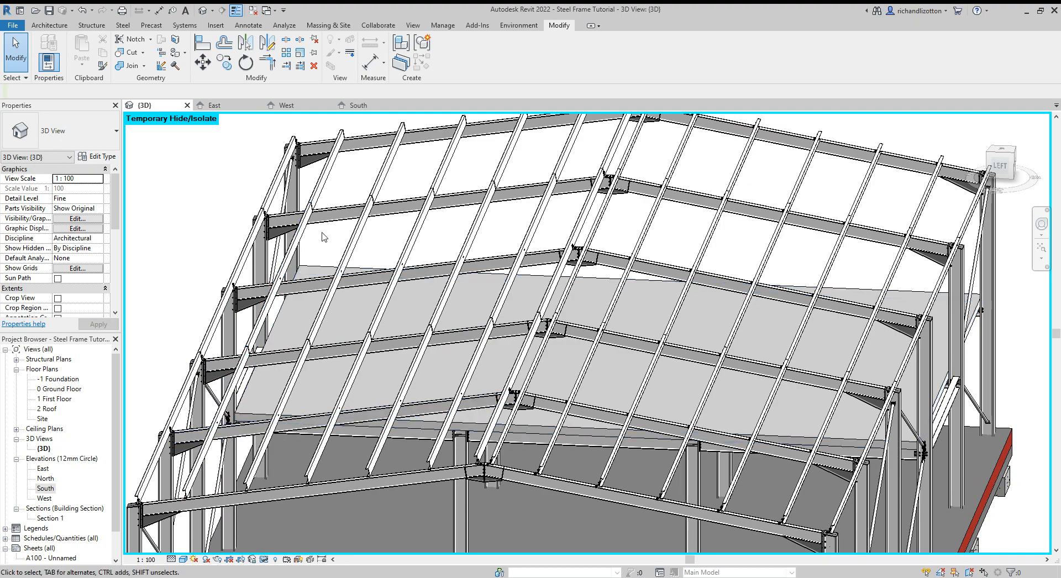